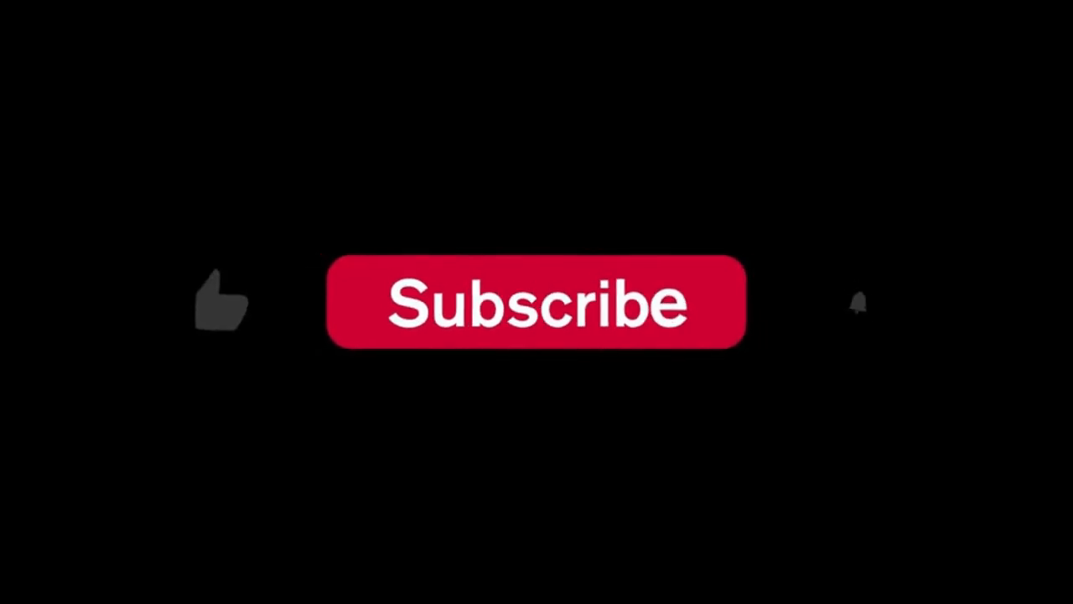
Play the outro so Subscribe turns grey 'Subscribed' with blue thumbs-up and yellow bell
click(536, 302)
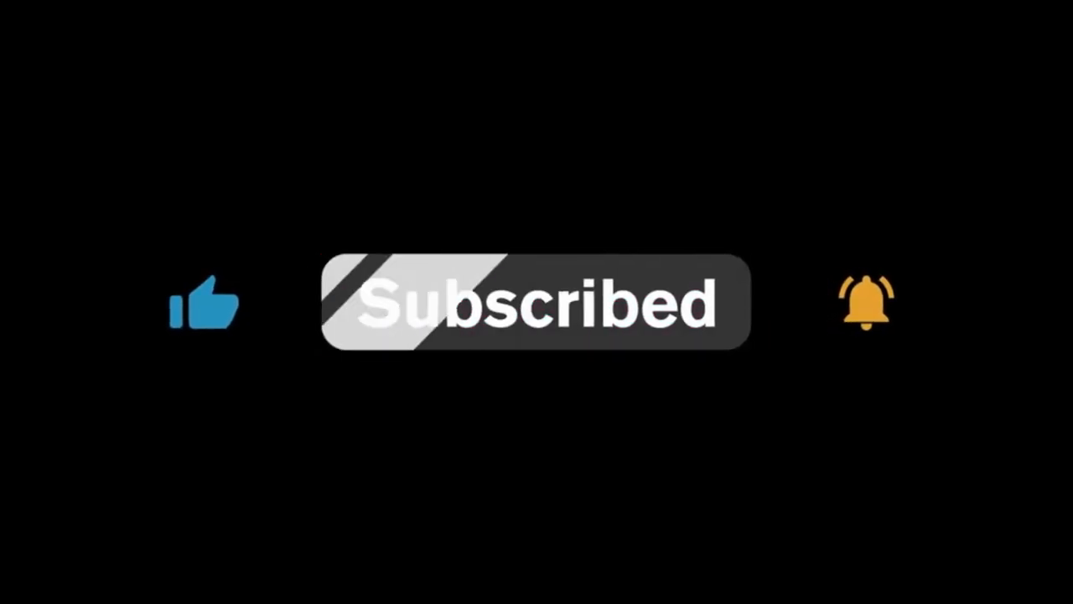